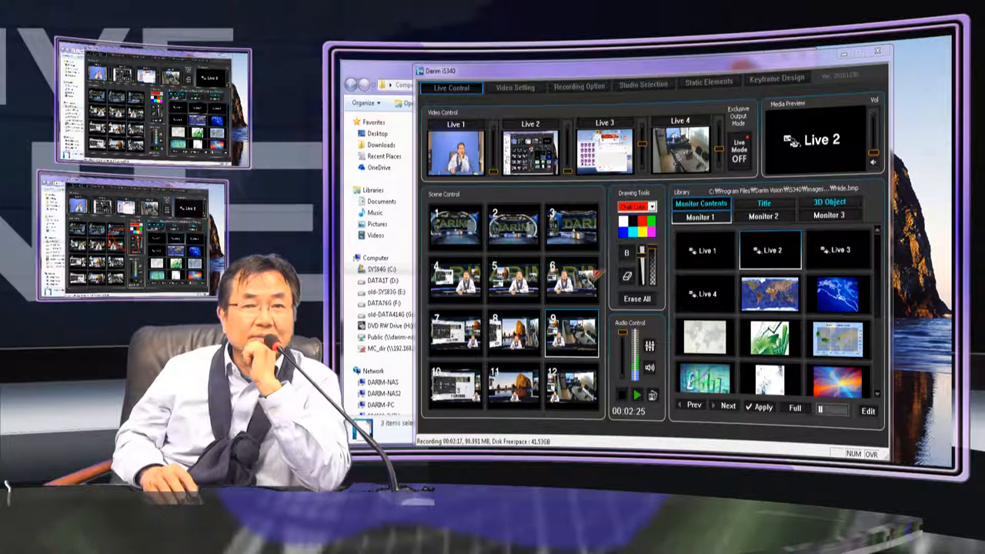
Step: Select the pen tool in the Drawing Tools panel to mark the output with a red circle
left_click(829, 216)
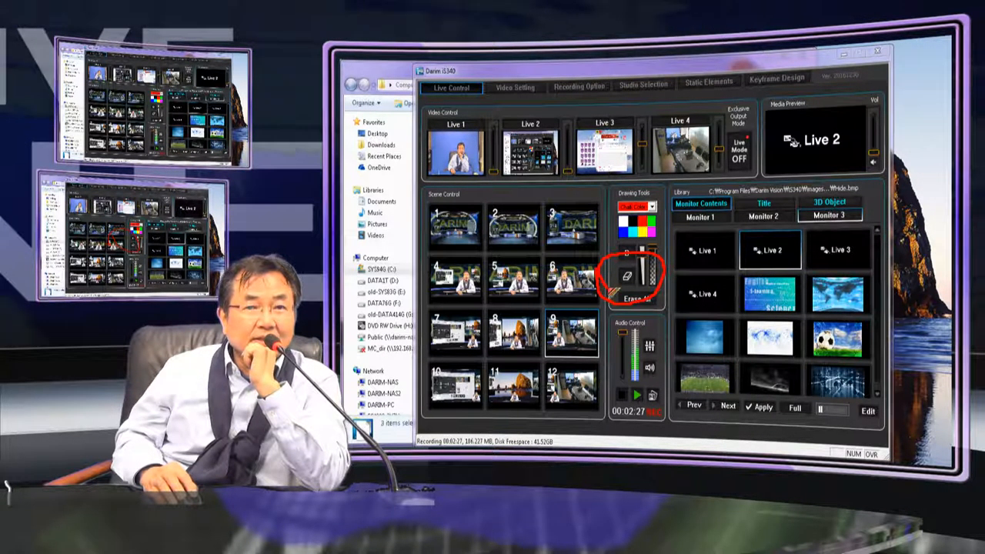